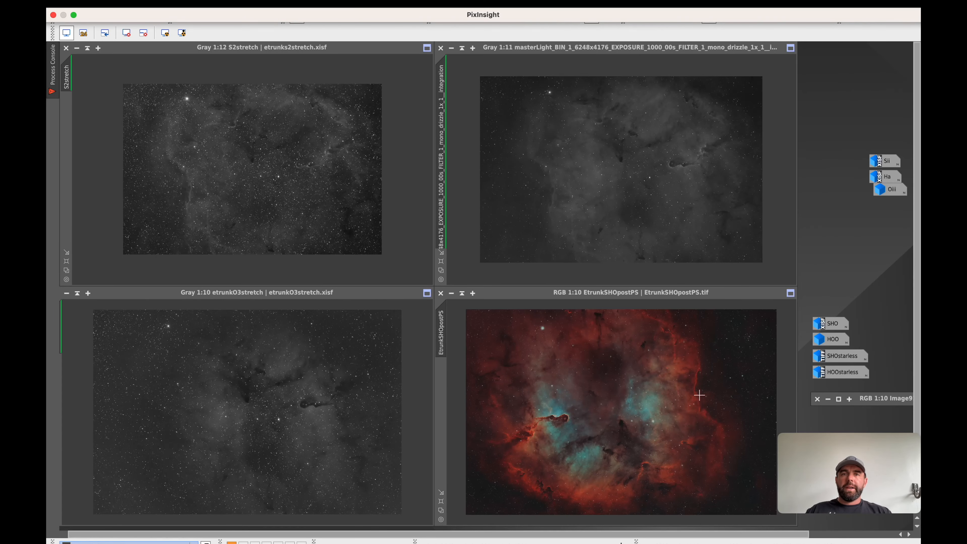
mouse_move(197, 135)
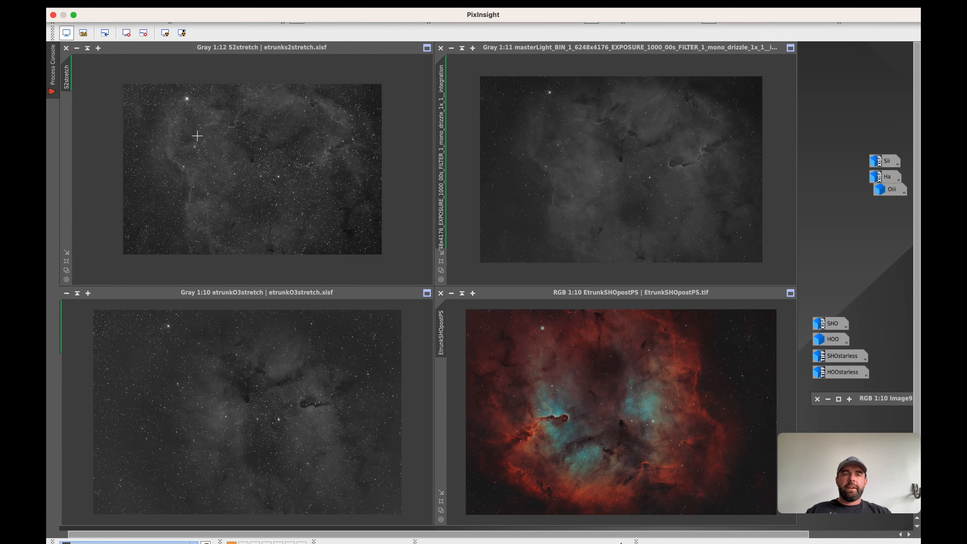
mouse_move(701, 164)
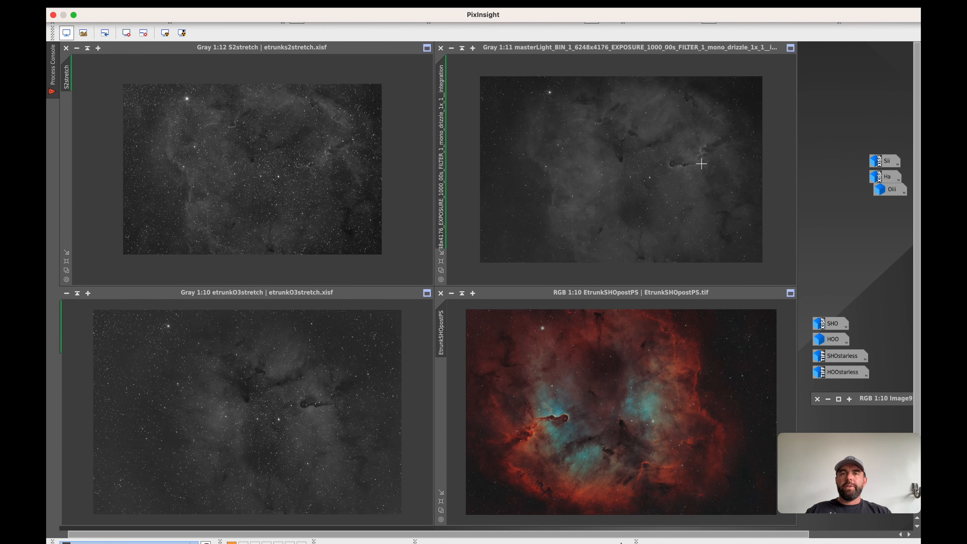
mouse_move(685, 389)
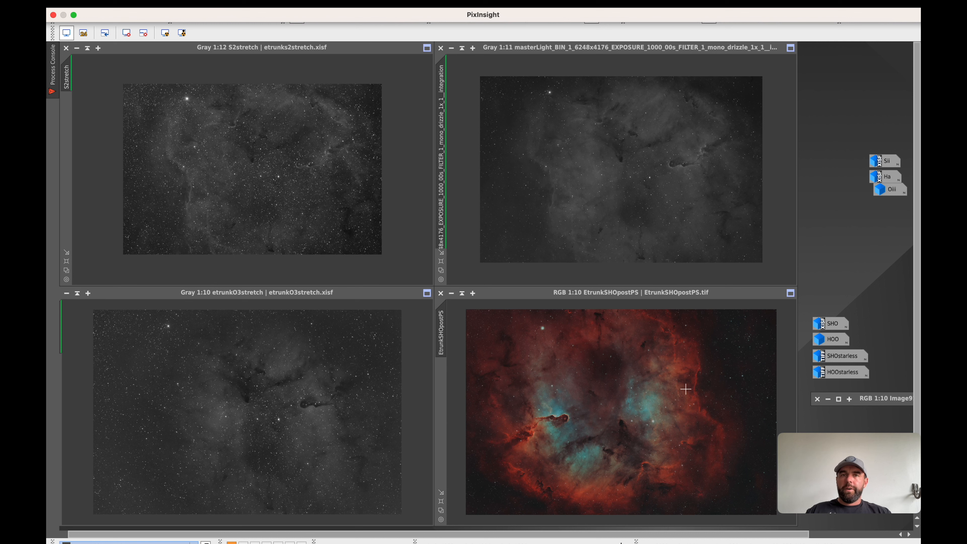
mouse_move(646, 222)
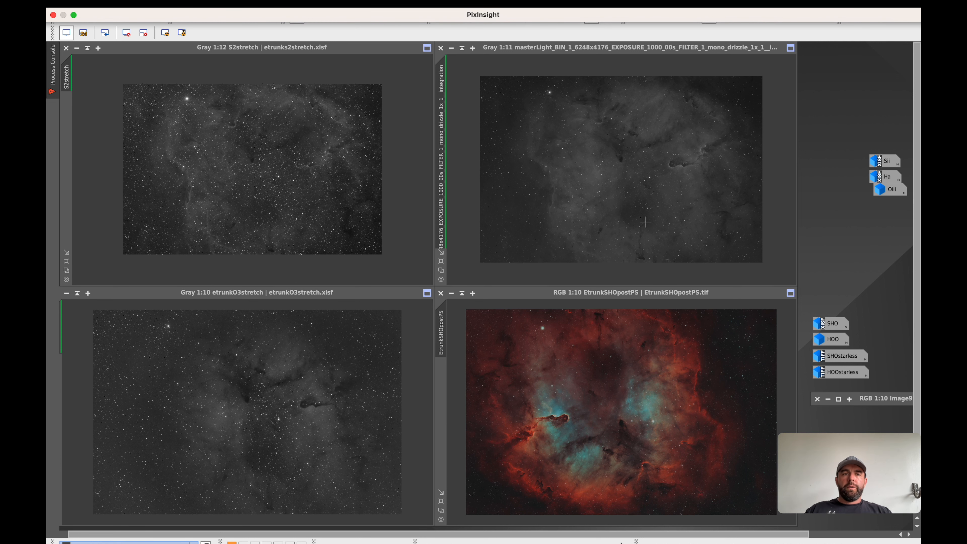
mouse_move(328, 148)
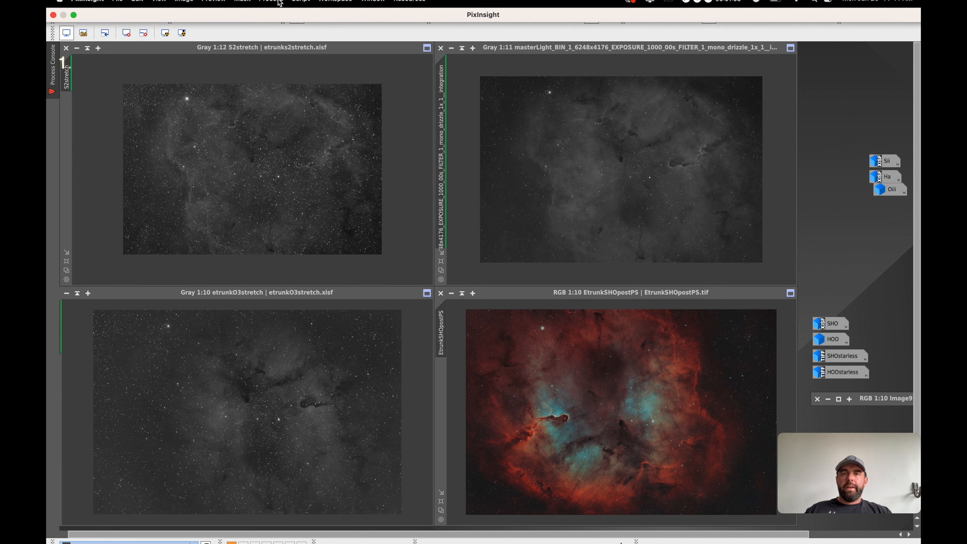
Step: Crop etrunkO3stretch with DynamicCrop, pulling the frame edges inside the black borders and applying it
click(267, 1)
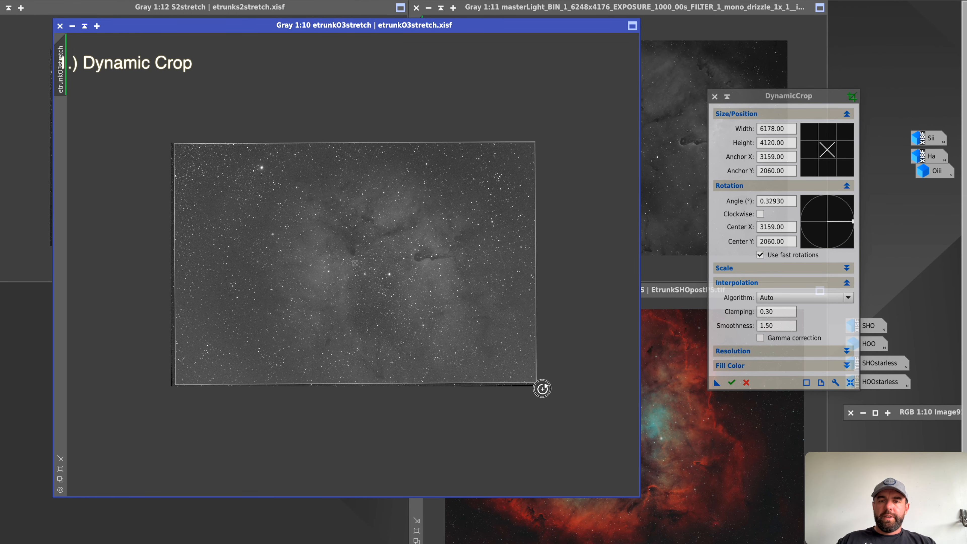
drag(542, 388, 532, 353)
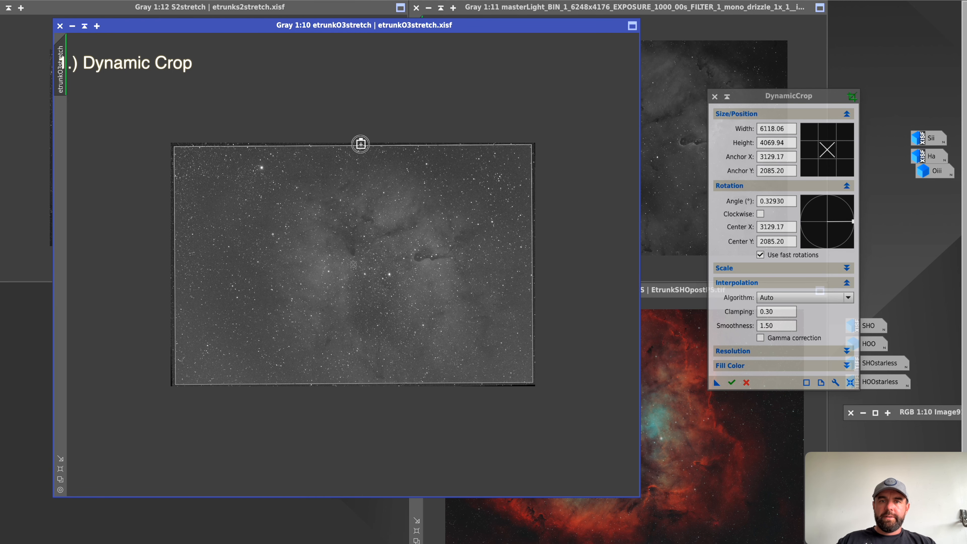
drag(361, 144, 174, 220)
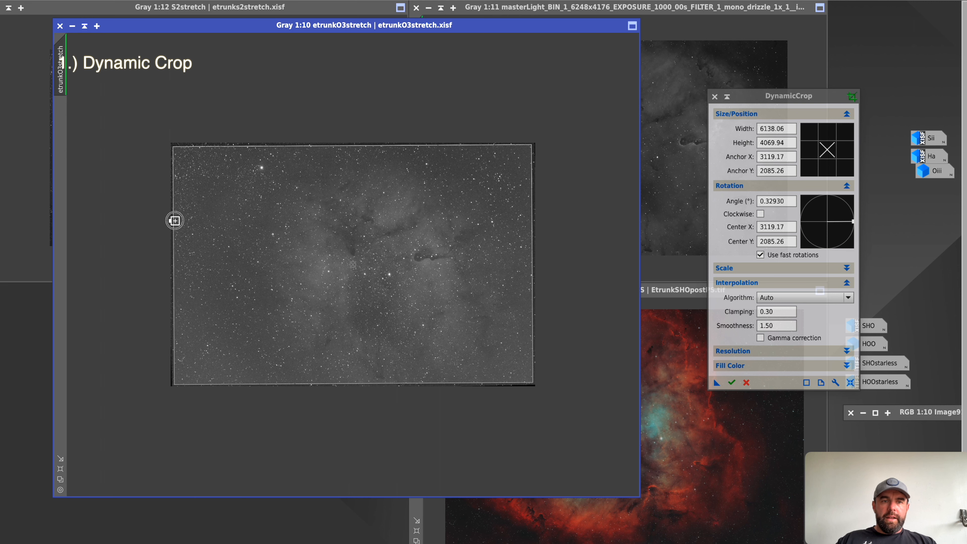
mouse_move(530, 392)
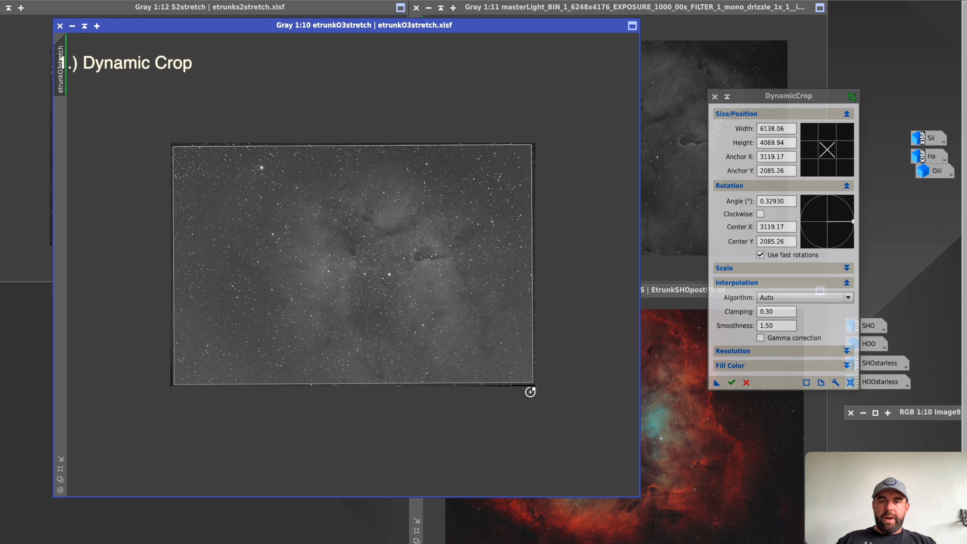
mouse_move(166, 304)
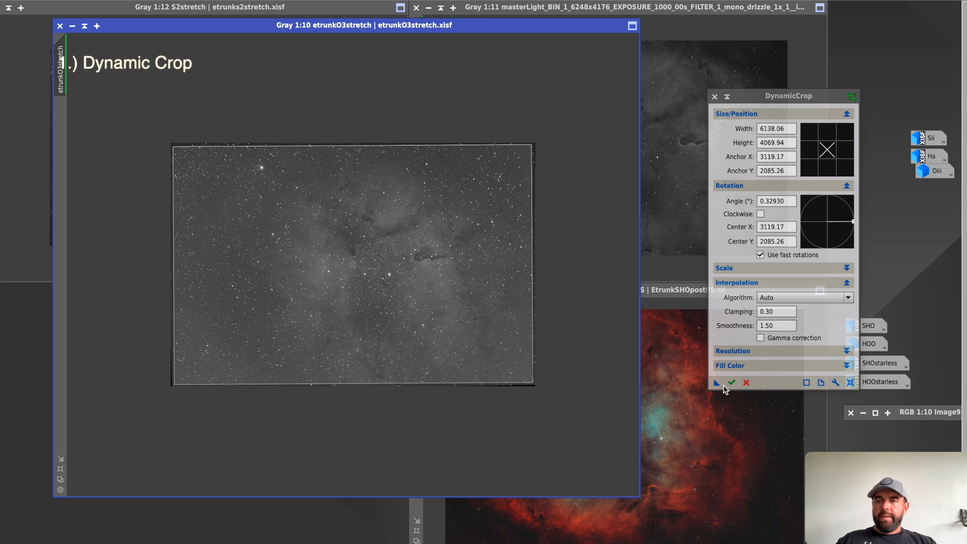
drag(364, 25, 449, 355)
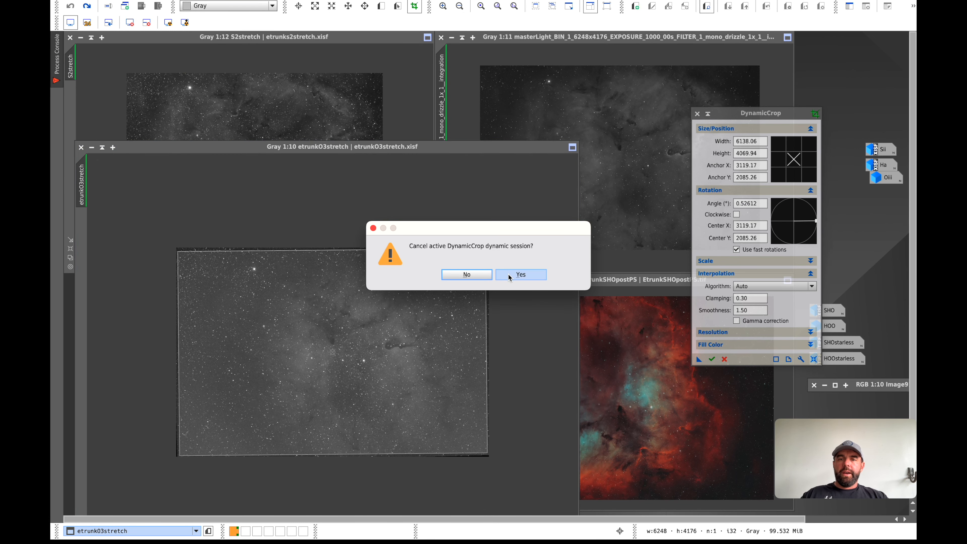
Step: Run DynamicBackgroundExtraction on the Oiii image with Tolerance 1.00 and a generated sample grid
click(520, 274)
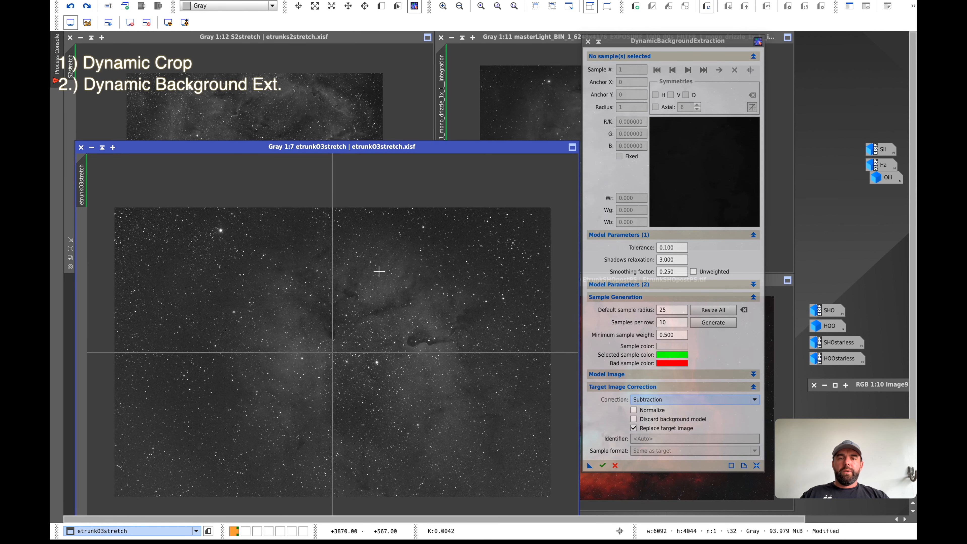
click(671, 247)
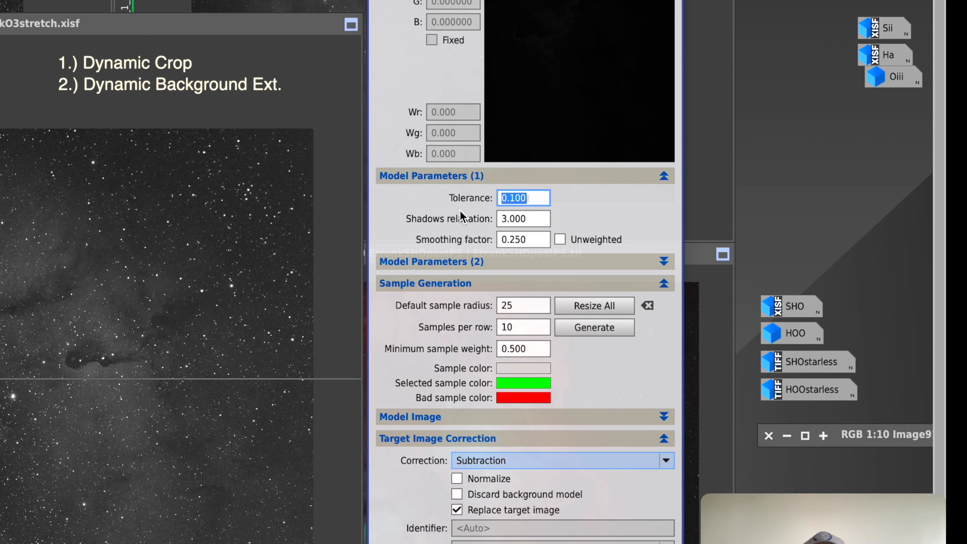
text(1.00)
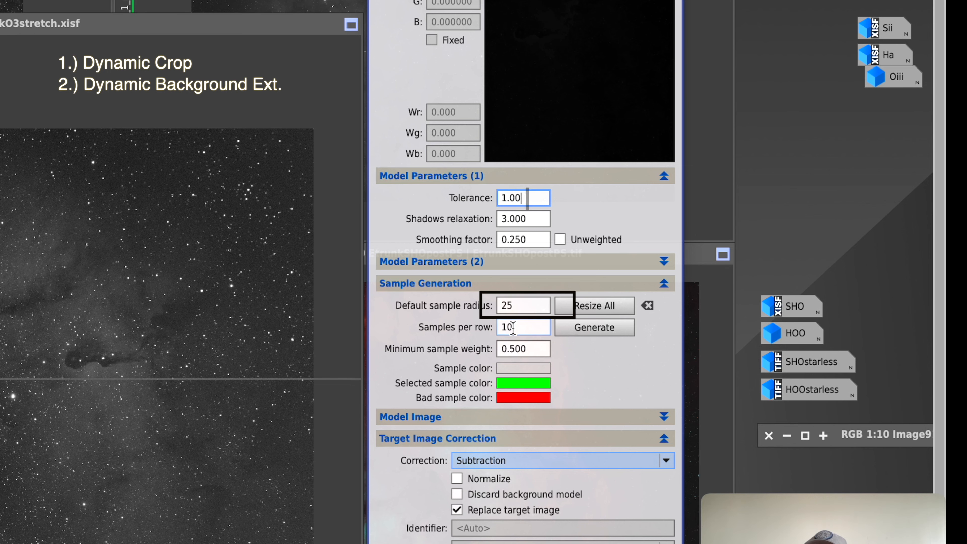
click(523, 349)
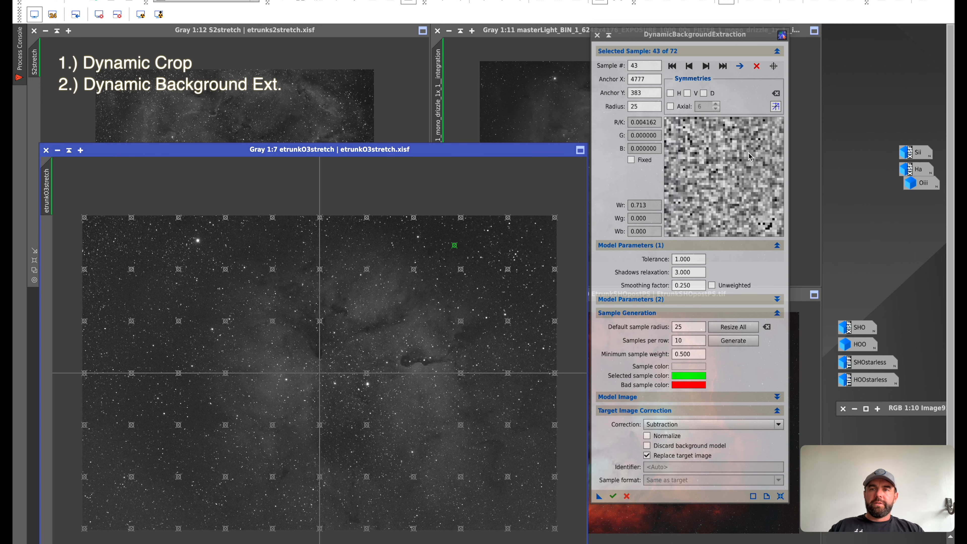
mouse_move(197, 277)
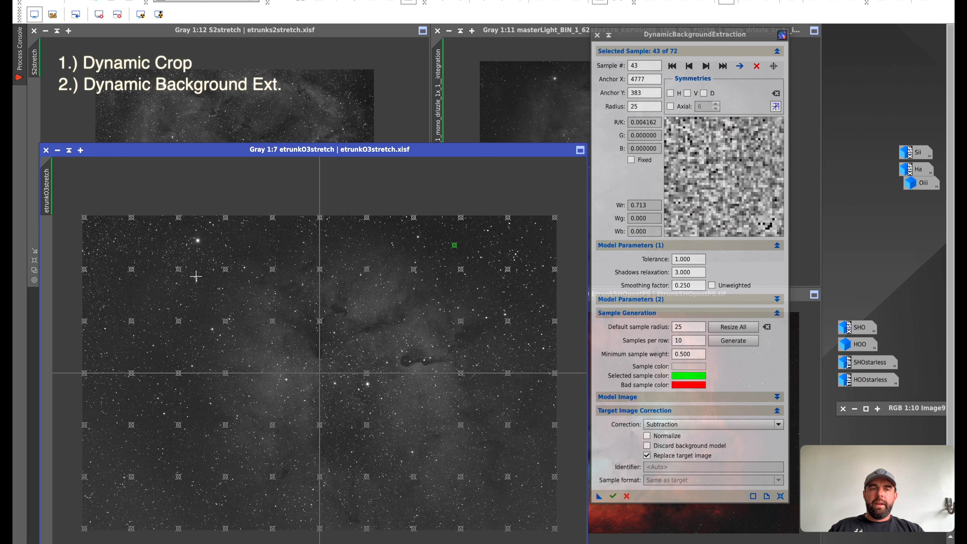
mouse_move(318, 330)
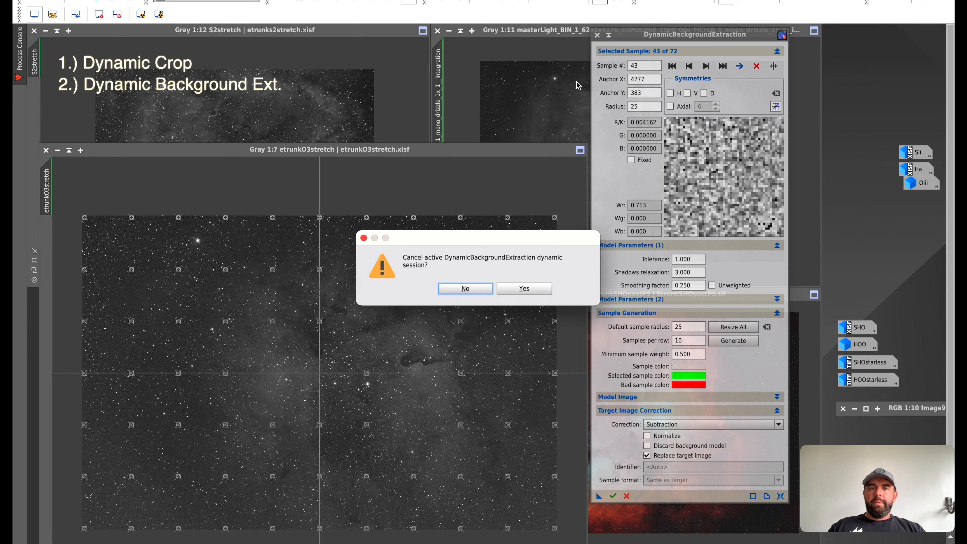
click(464, 288)
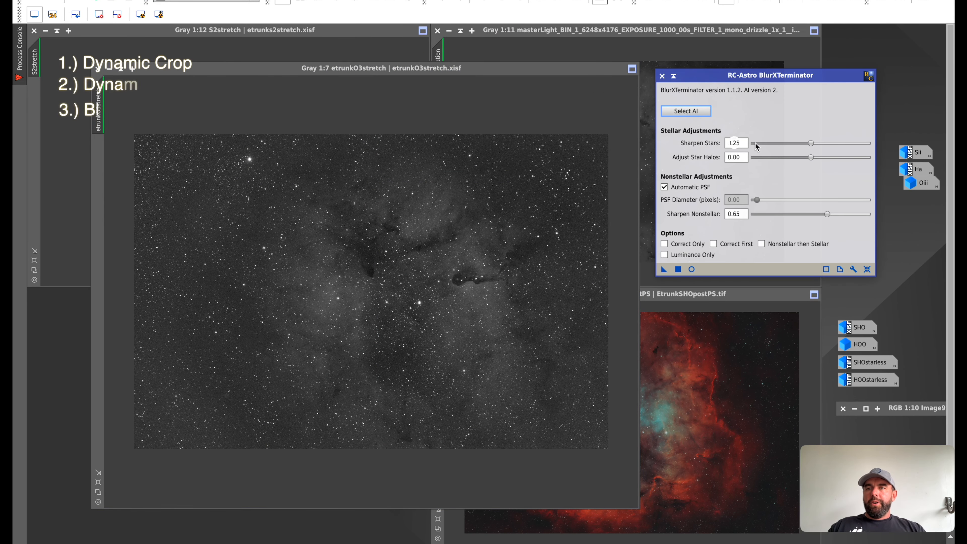
click(691, 270)
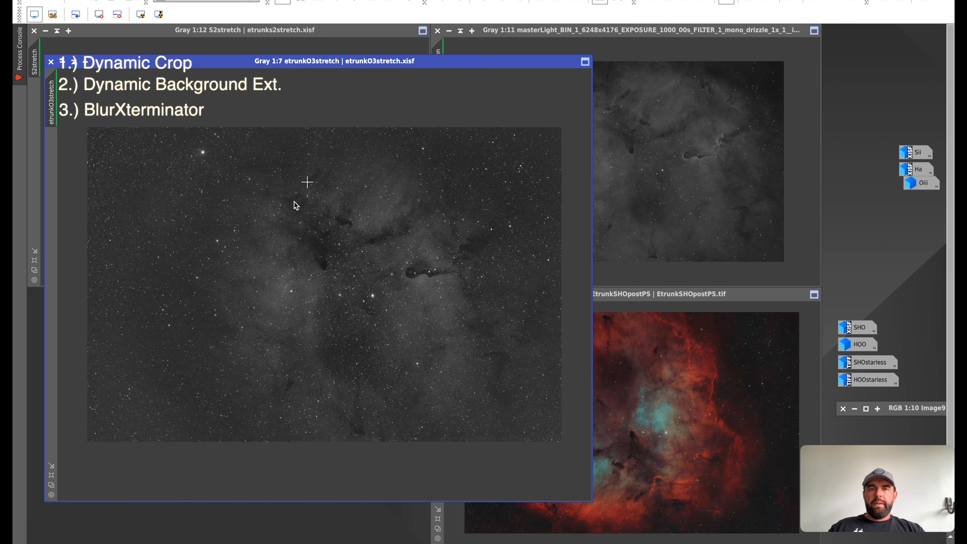
mouse_move(423, 284)
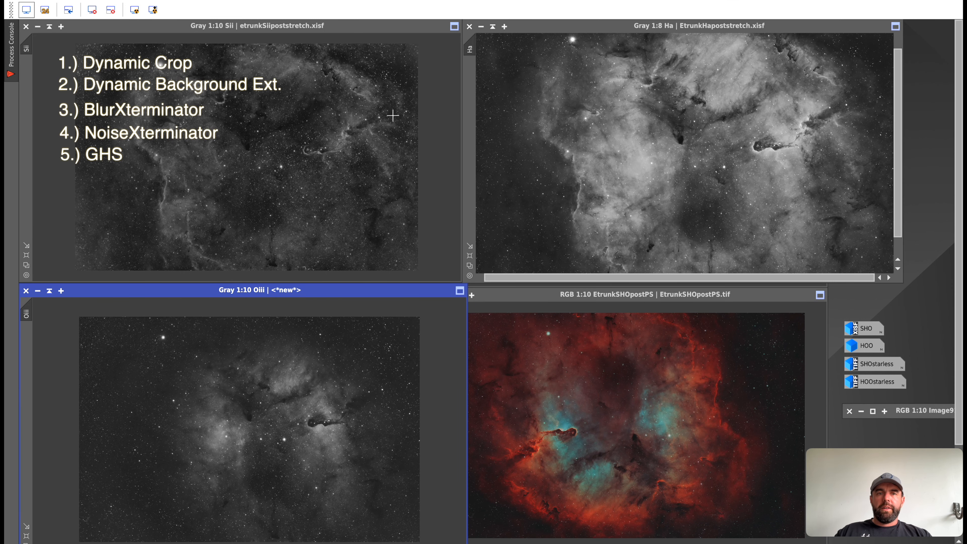
mouse_move(698, 96)
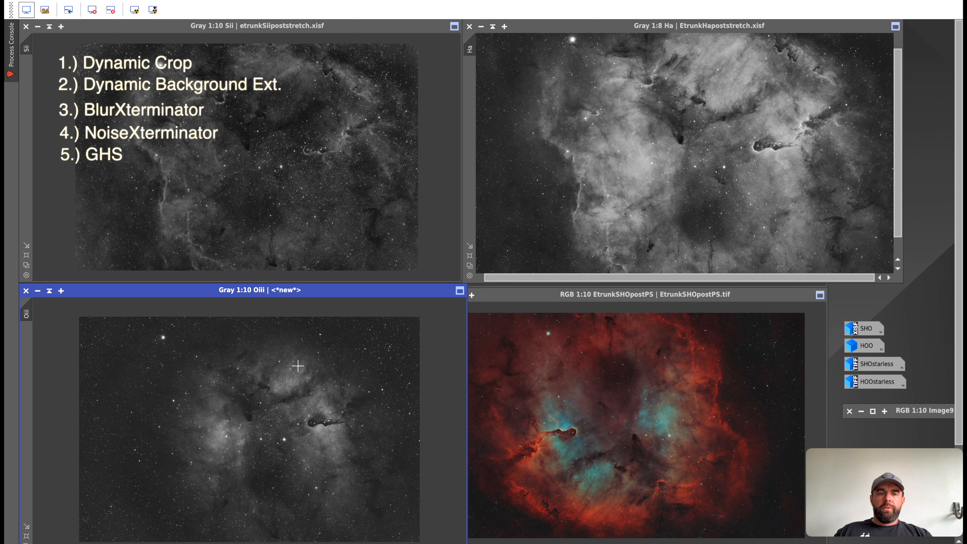
mouse_move(352, 417)
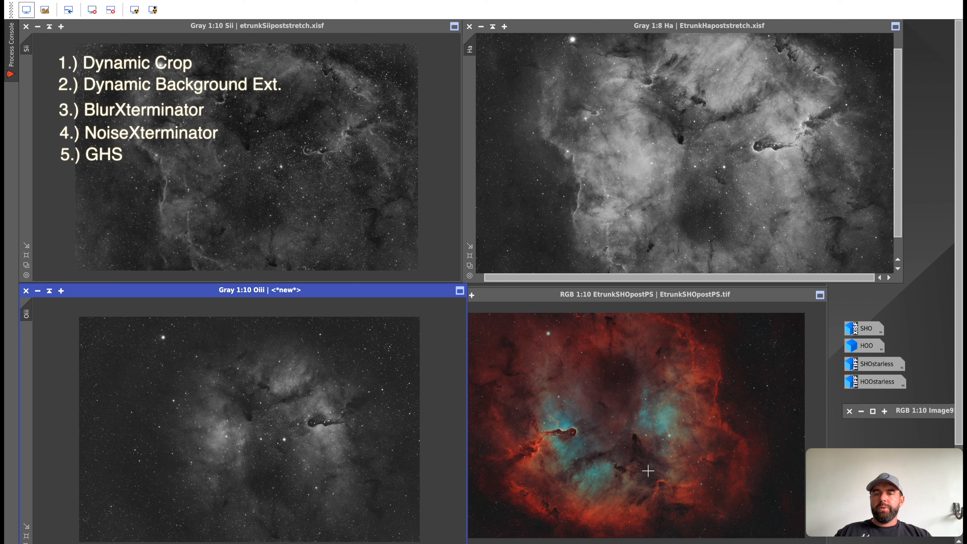
mouse_move(169, 185)
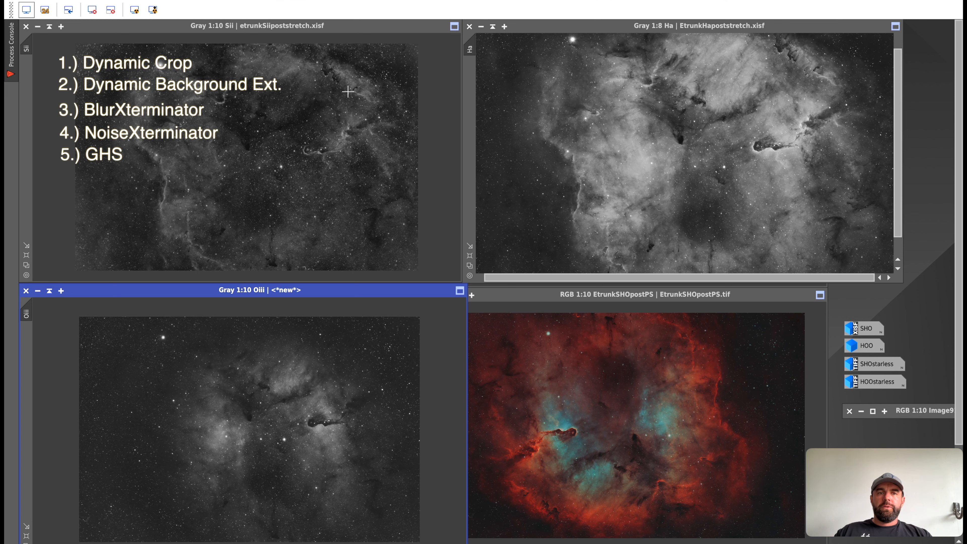
mouse_move(691, 370)
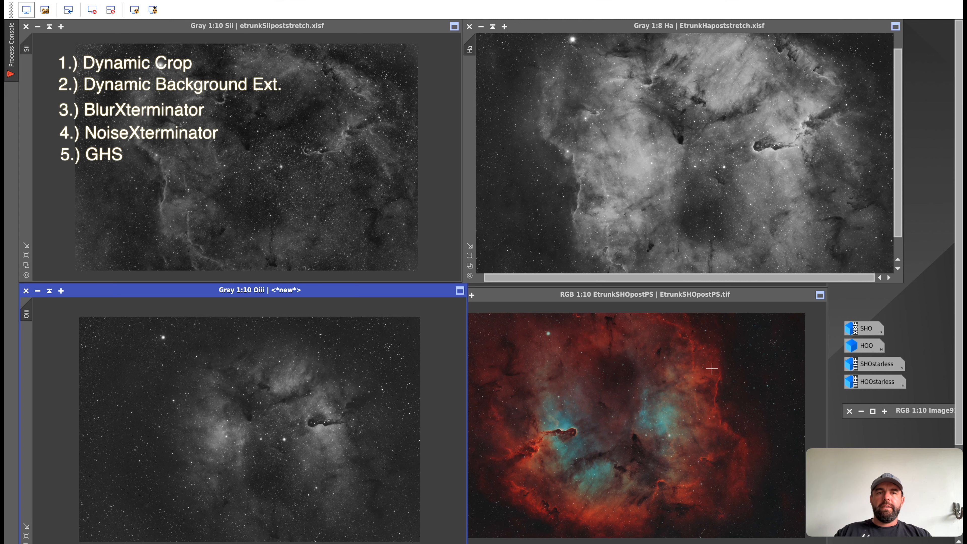
mouse_move(600, 149)
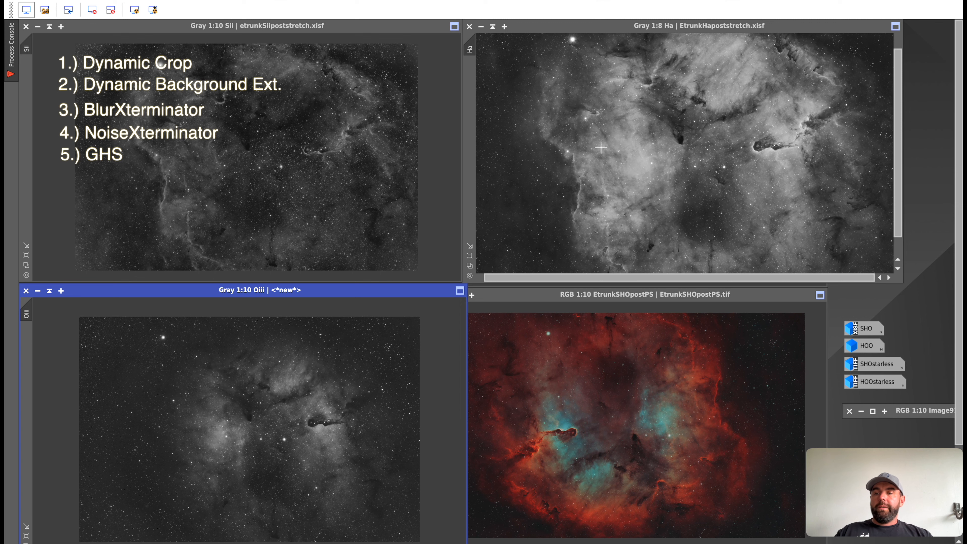
mouse_move(733, 20)
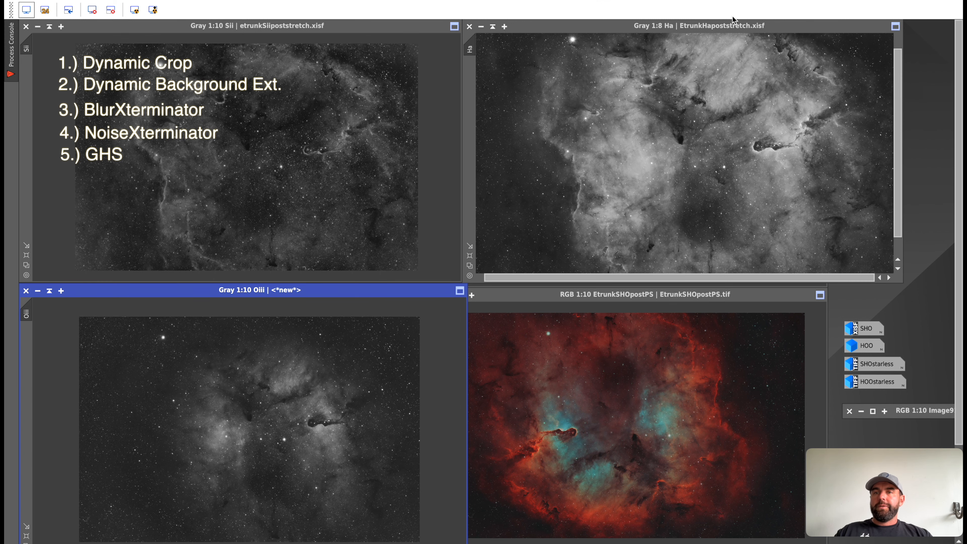
Step: Enter the PixelMath blend expression ((Oiii*Ha)^~(Oiii*Ha))*Ha + ~((Oiii*Ha)^~(Oiii*Ha))*Oiii for the SHO colour image
click(679, 25)
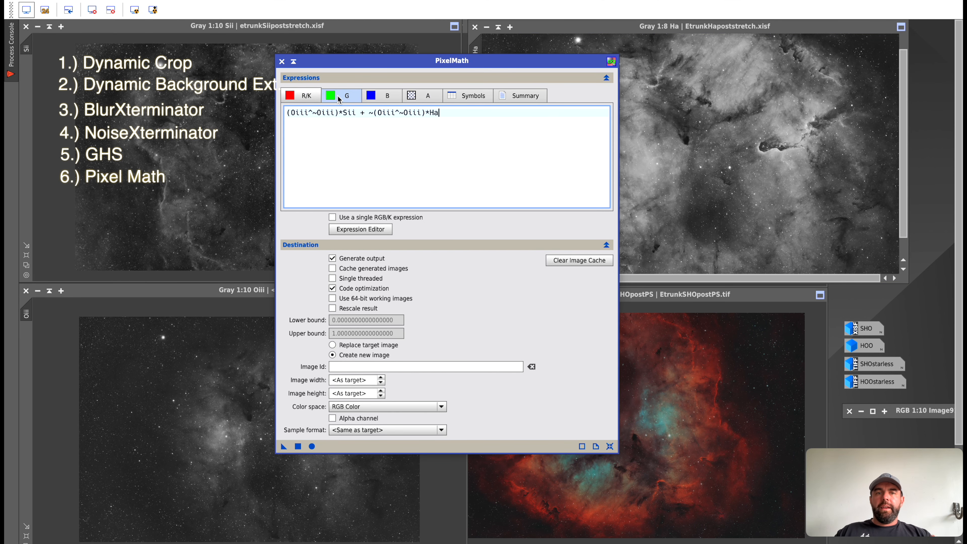
text(((Oiii*Ha)^~(Oiii*Ha))*Ha + ~((Oiii*Ha)^~(Oiii*Ha))*Oiii)
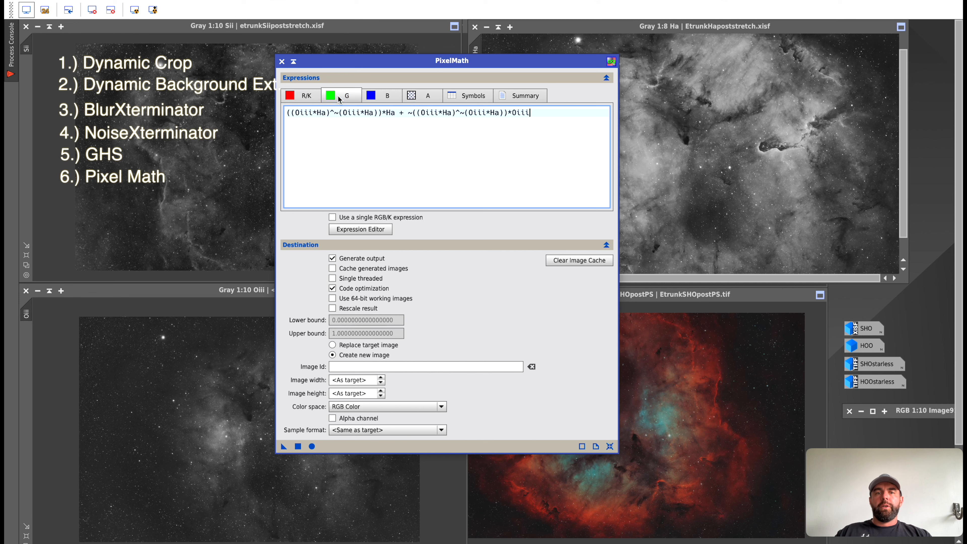
click(387, 95)
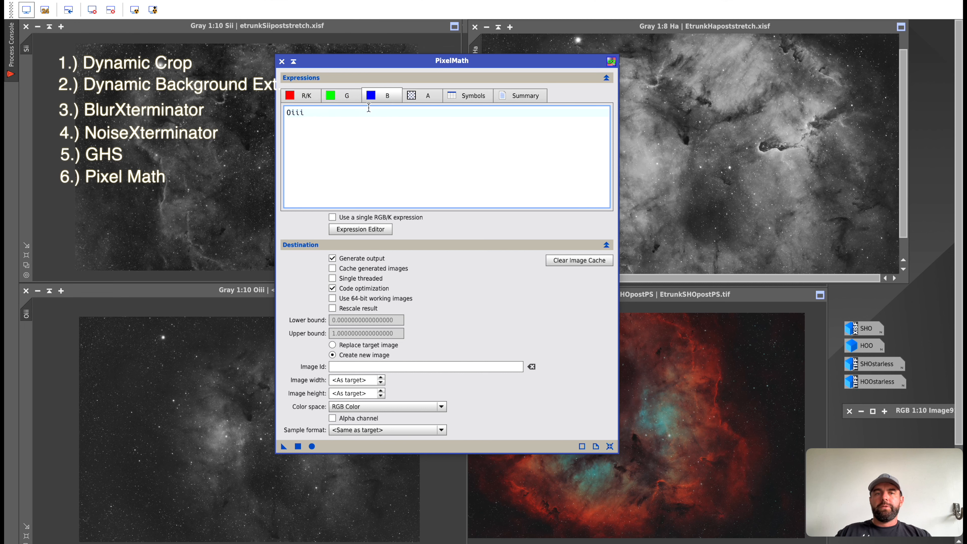
click(341, 95)
text((Oiii^~Oiii)*Sii + ~(Oiii^~Oiii)*Ha)
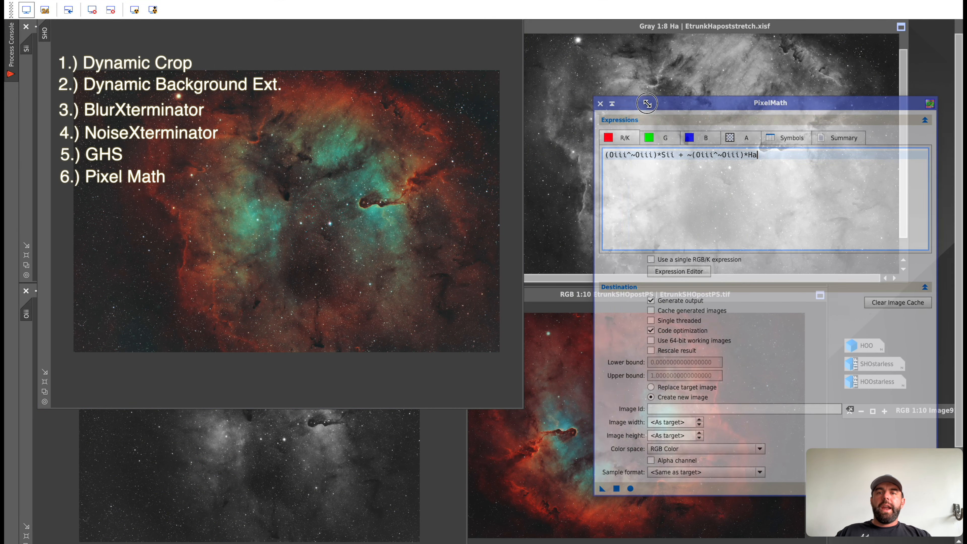
Step: Edit the PixelMath red-channel expression to use Ha for the HOO combination
drag(646, 103, 464, 86)
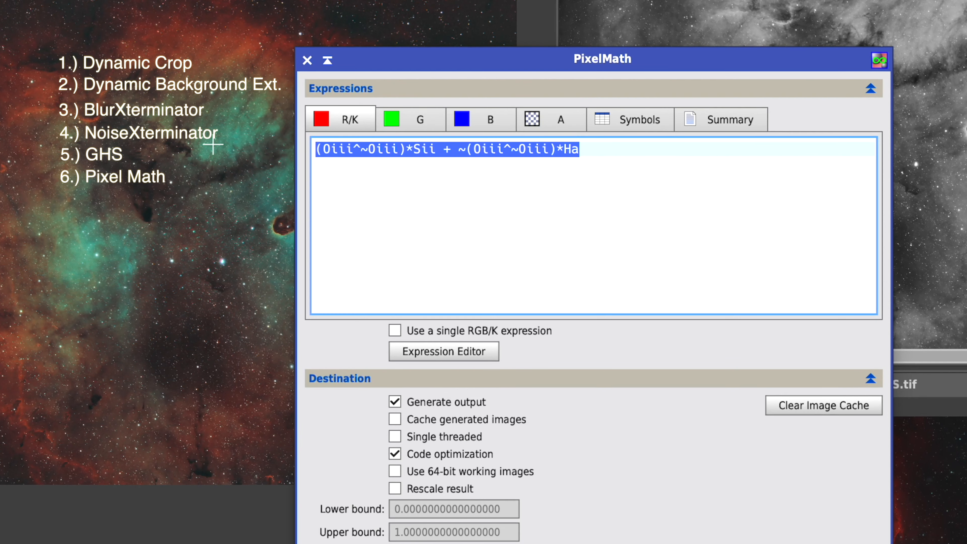
click(480, 118)
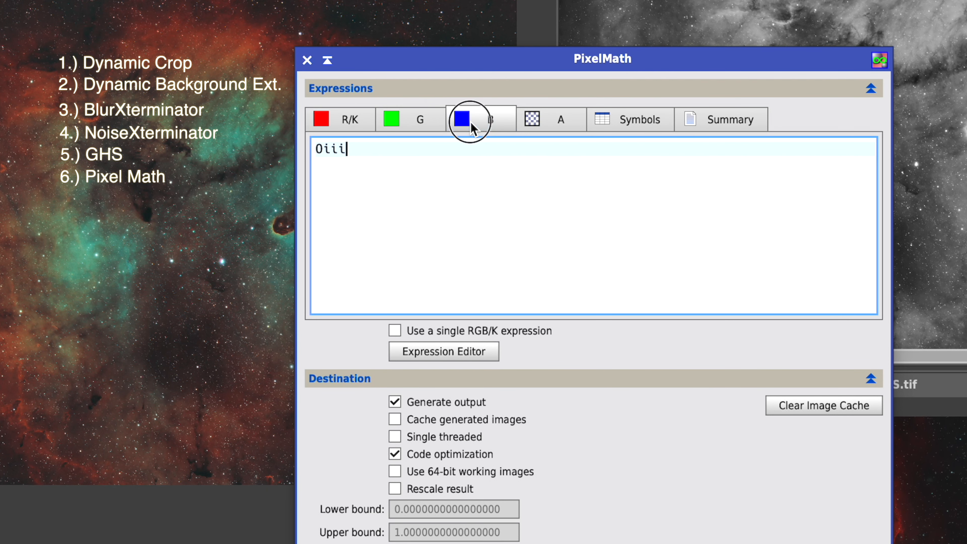
click(339, 119)
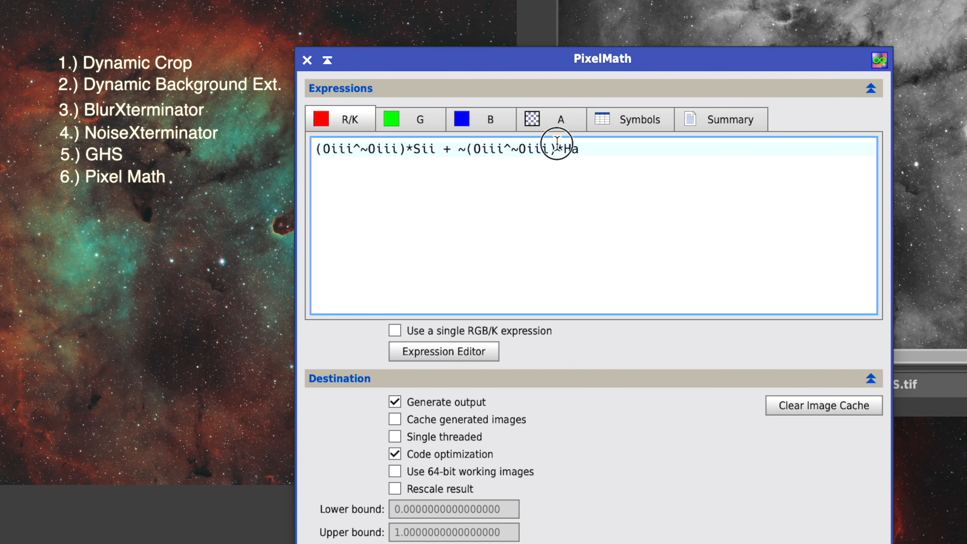
text(Ha)
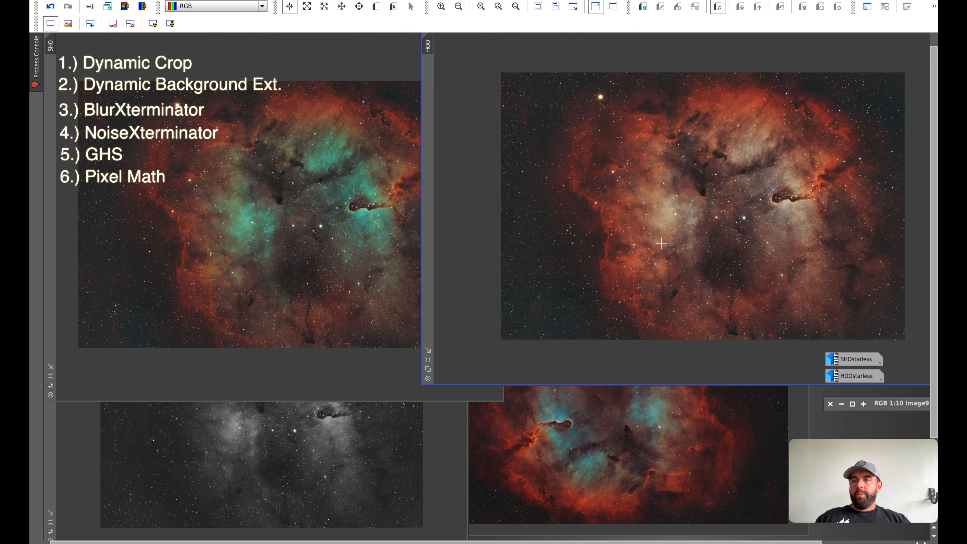
mouse_move(364, 73)
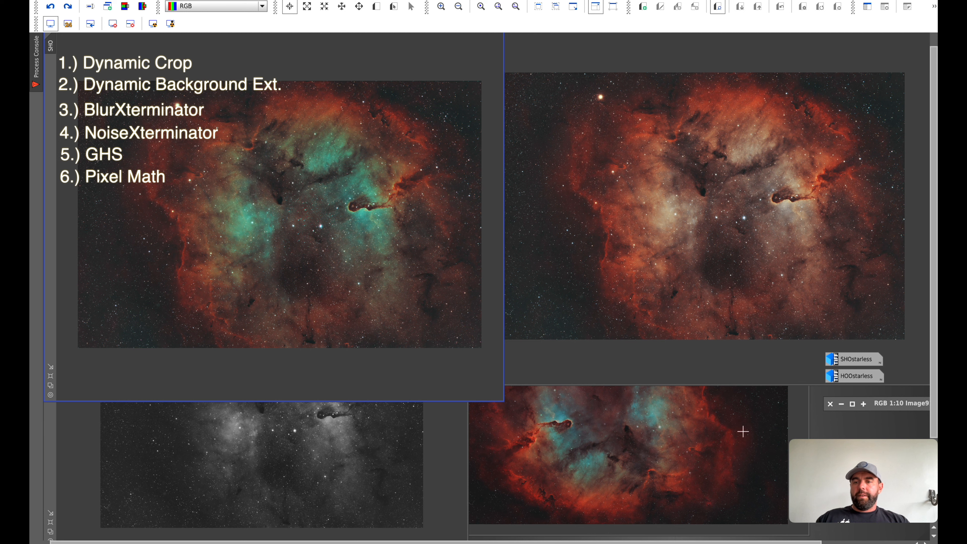
mouse_move(187, 245)
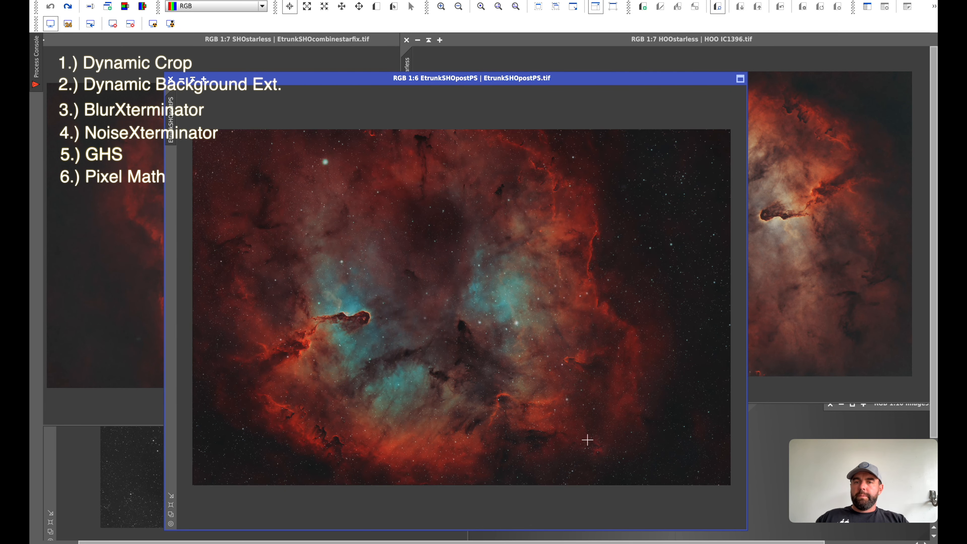
mouse_move(620, 155)
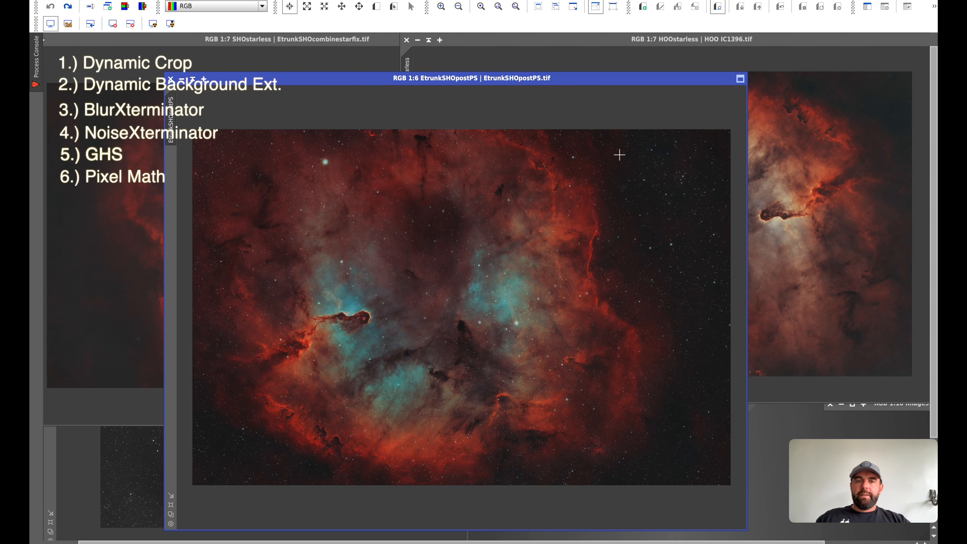